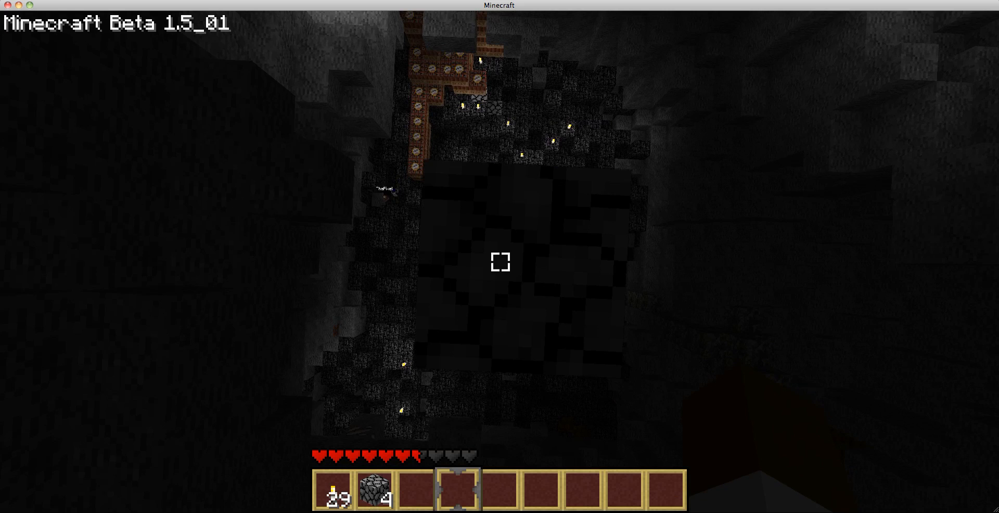
Step: Select the cakes in hotbar slot 2, walk into the cake room, and pause to the Game menu
{"action": "key", "text": "2"}
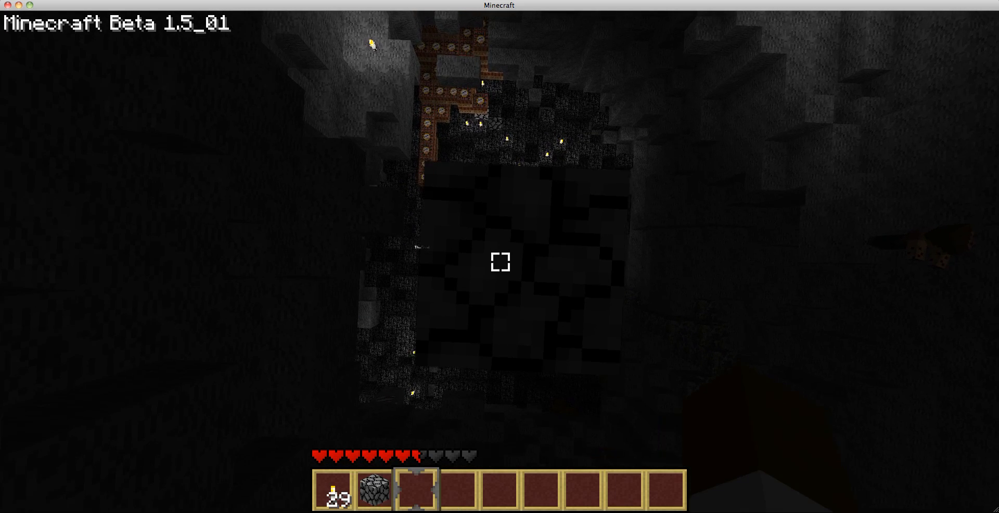
{"action": "key", "text": "2"}
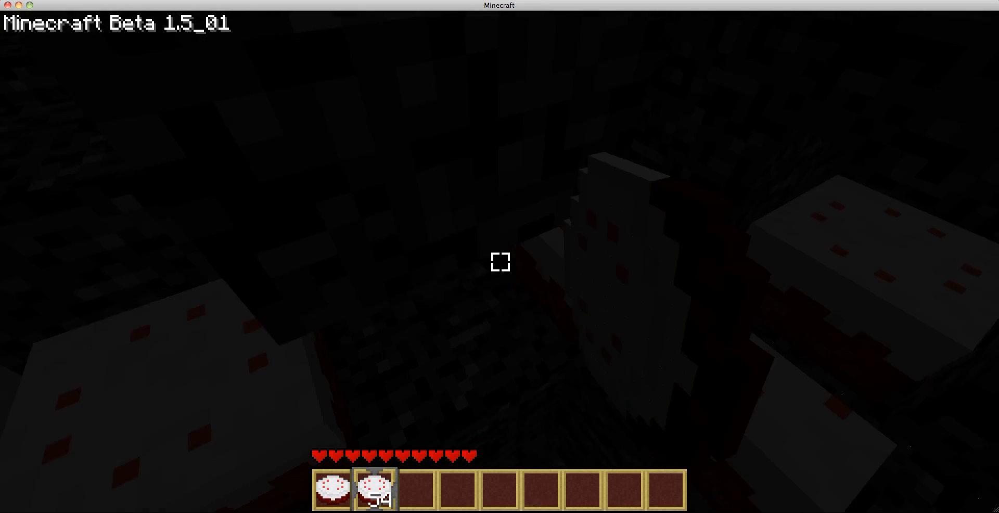
{"action": "key", "text": "Escape"}
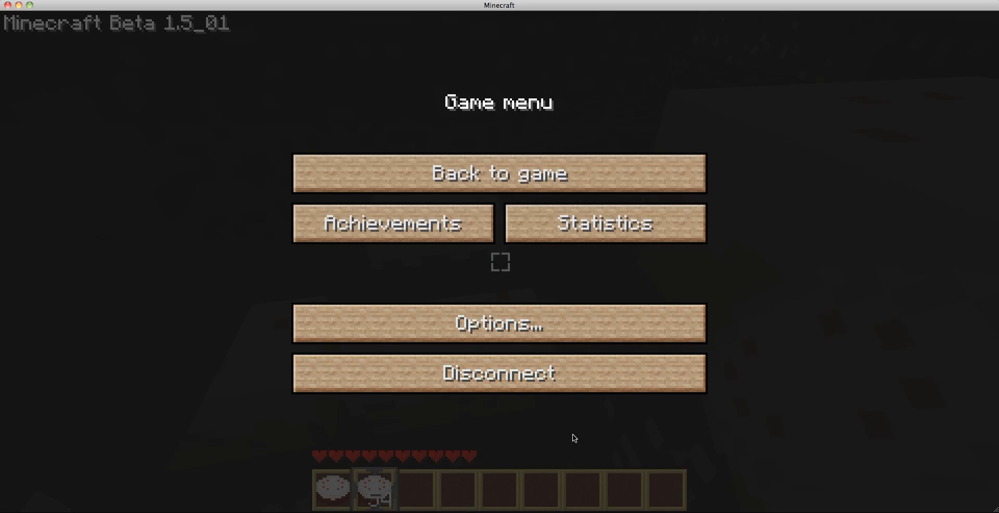